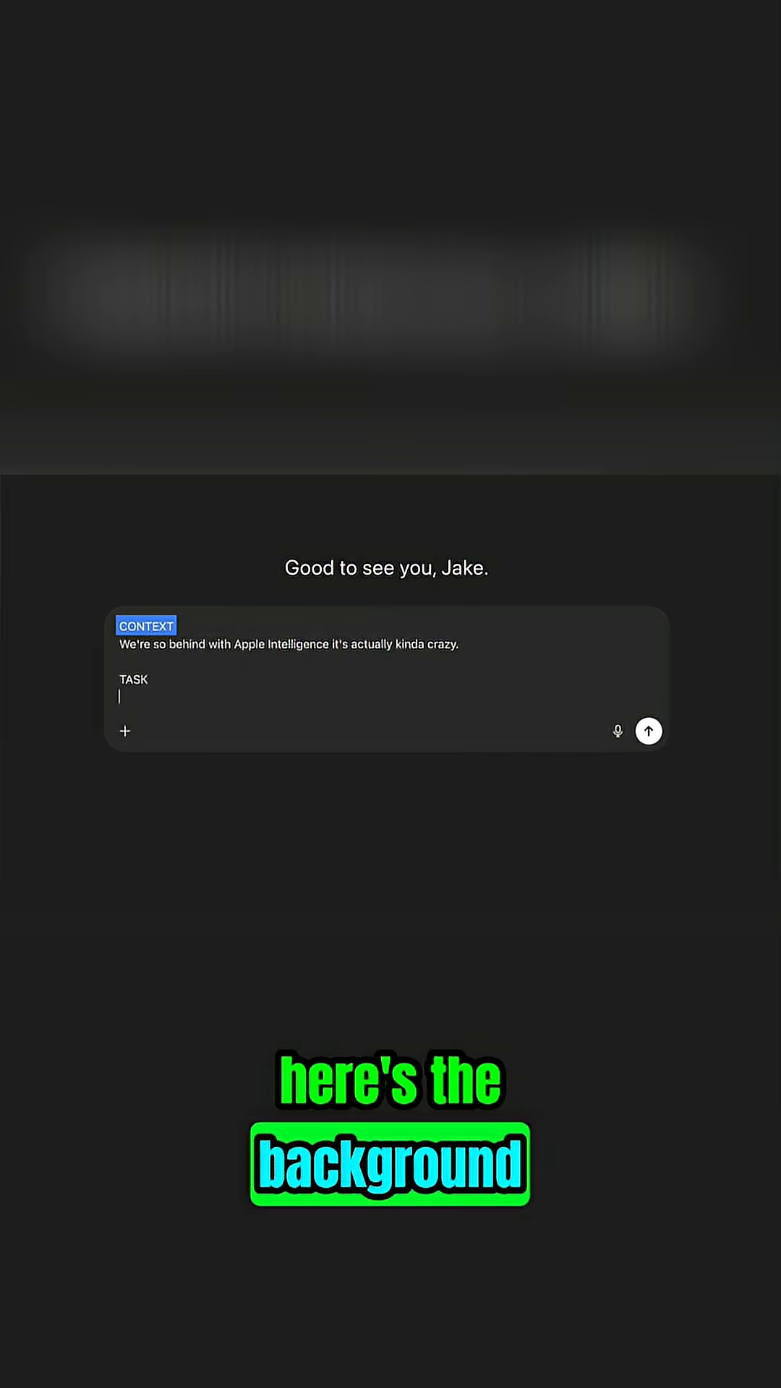
Write the TASK request: develop an AI-first strategy that would make Steve Jobs proud of Tim Cookie
{"action": "type", "text": "Develop a AI-first strateg"}
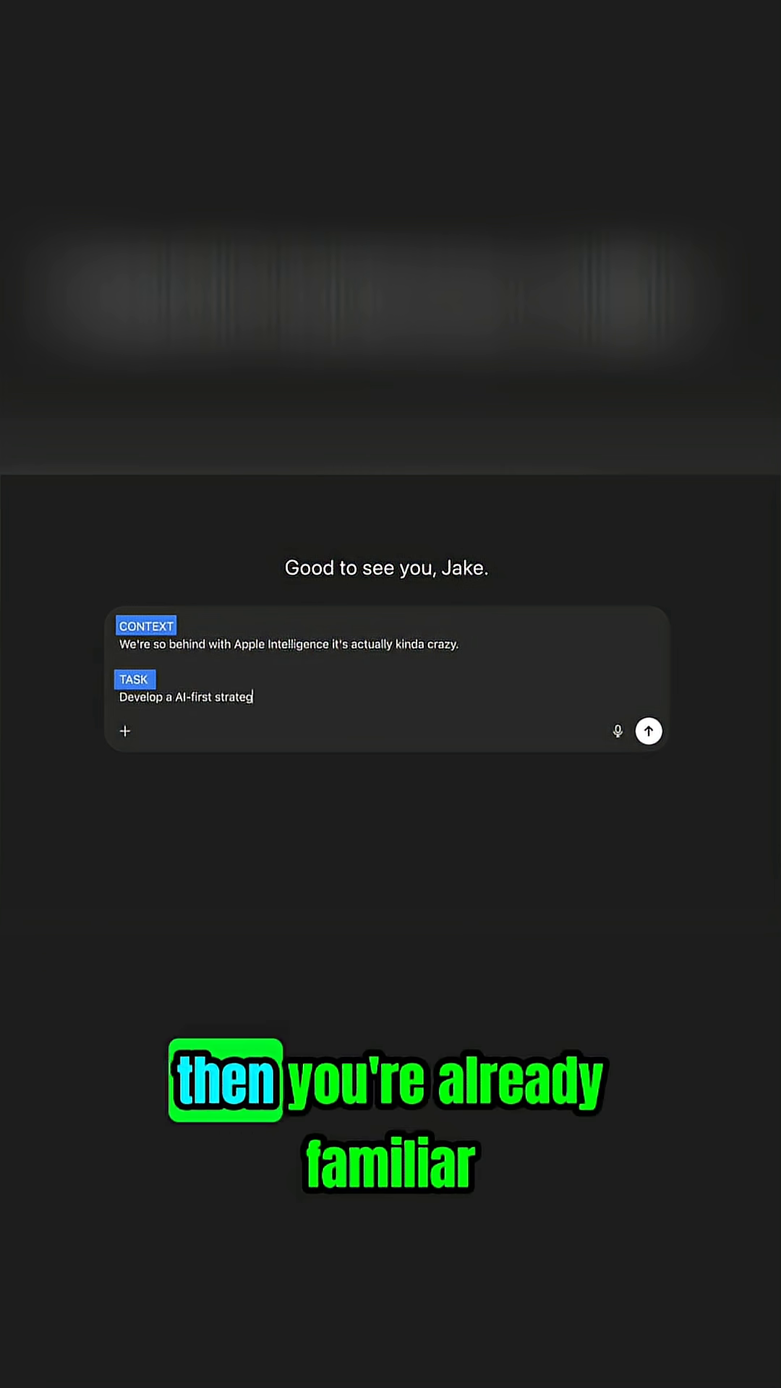
{"action": "type", "text": "gy that will make Steve Jobs proud of me (I'm Tim Cookie)"}
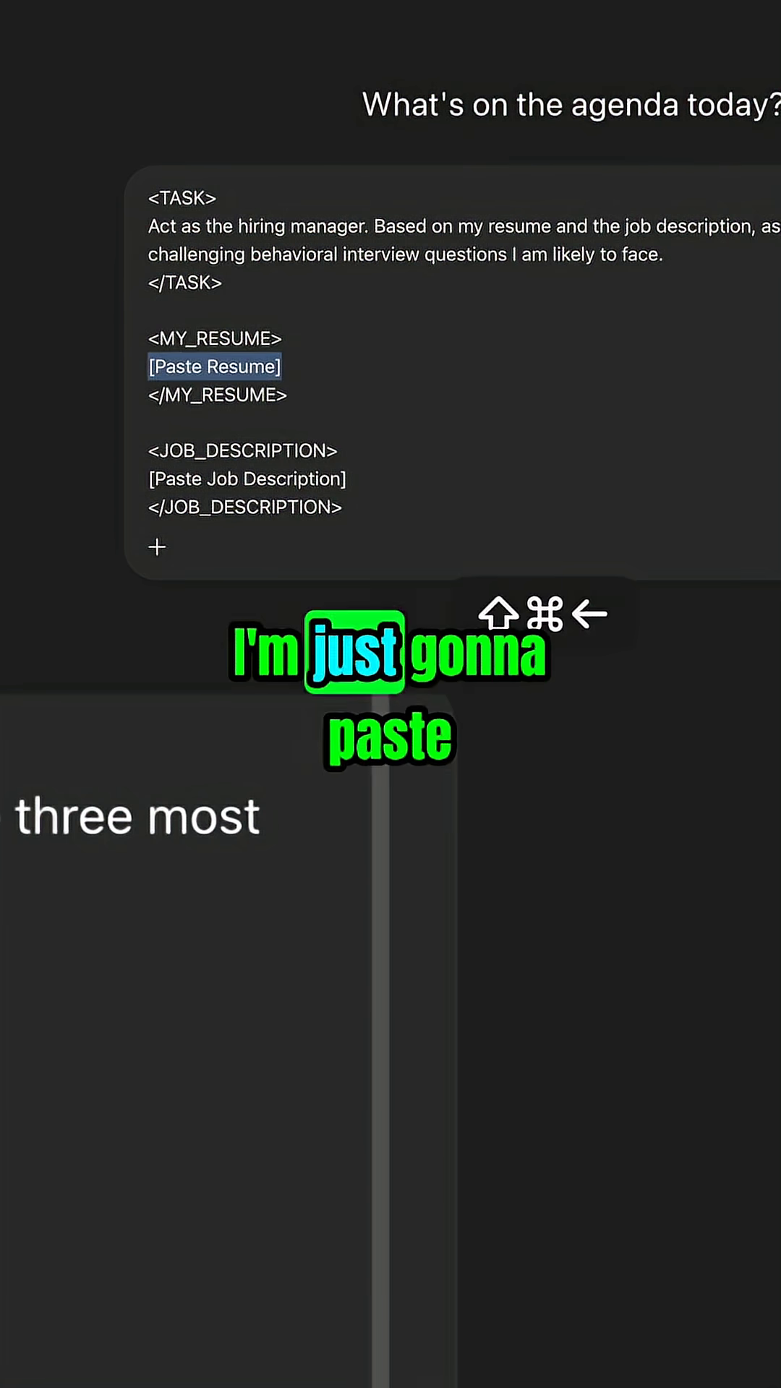
Paste the full resume in place of the [Paste Resume] placeholder in MY_RESUME
{"action": "key", "text": "Cmd+V"}
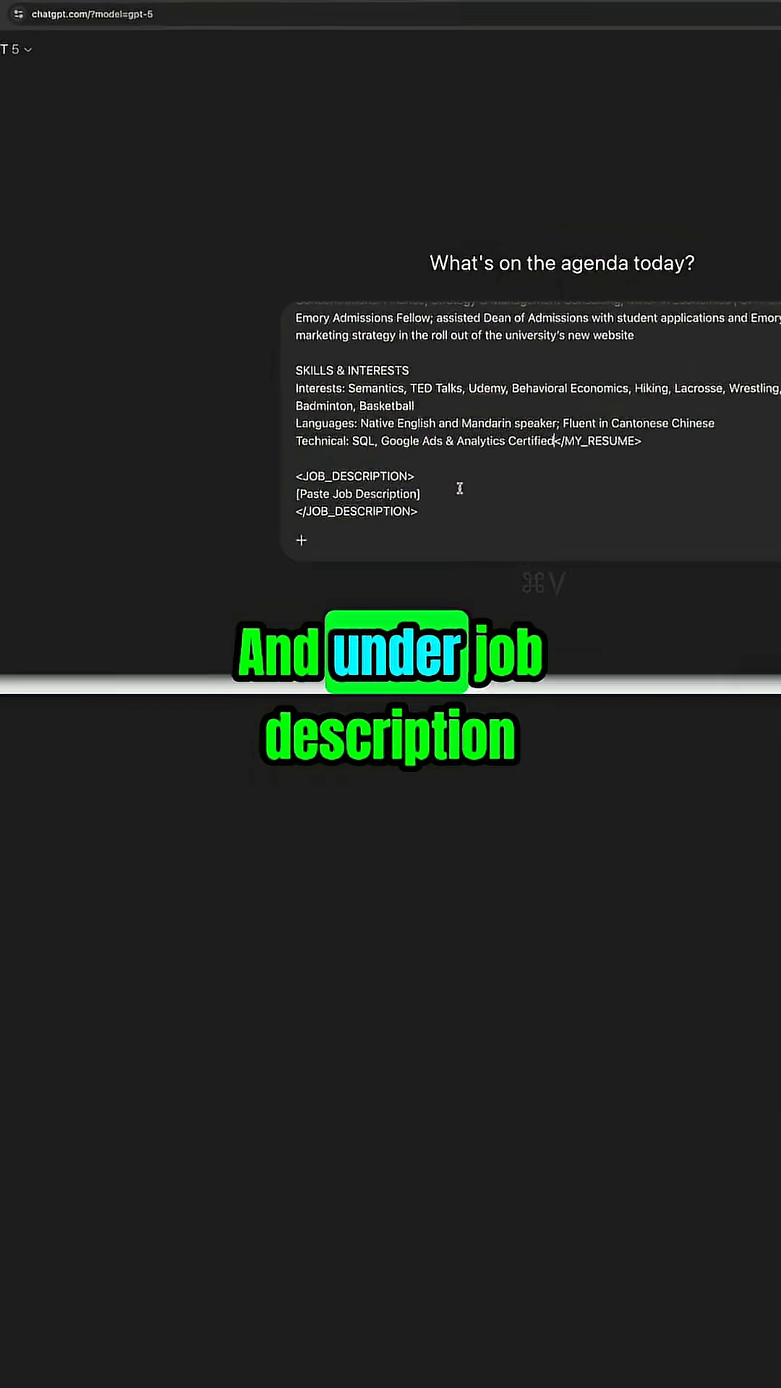